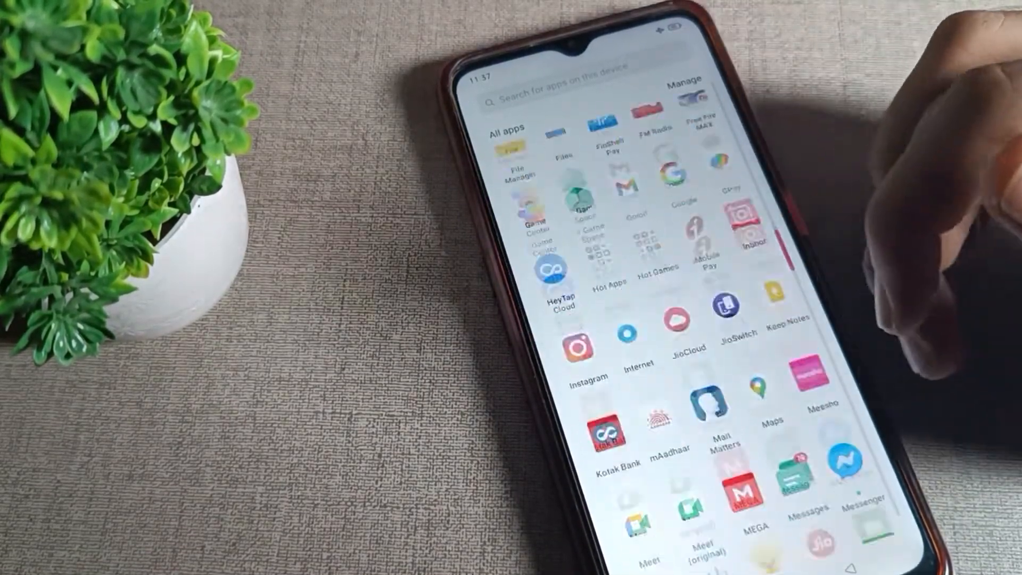
# - Turn off 'Lock Home screen layout' under Settings > Home screen & Lock screen, then return to the app drawer
pyautogui.scroll(-3)
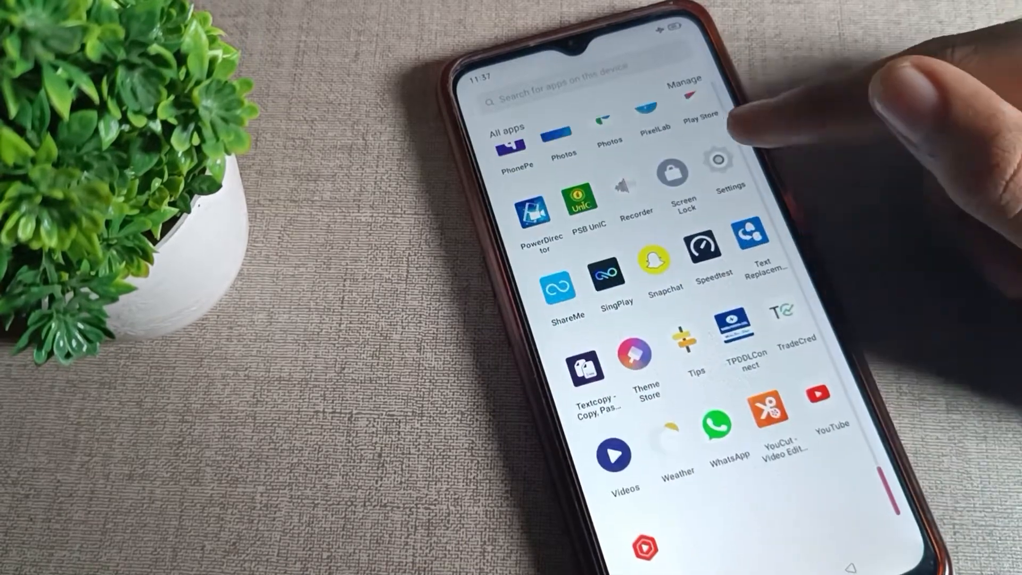
pyautogui.click(720, 163)
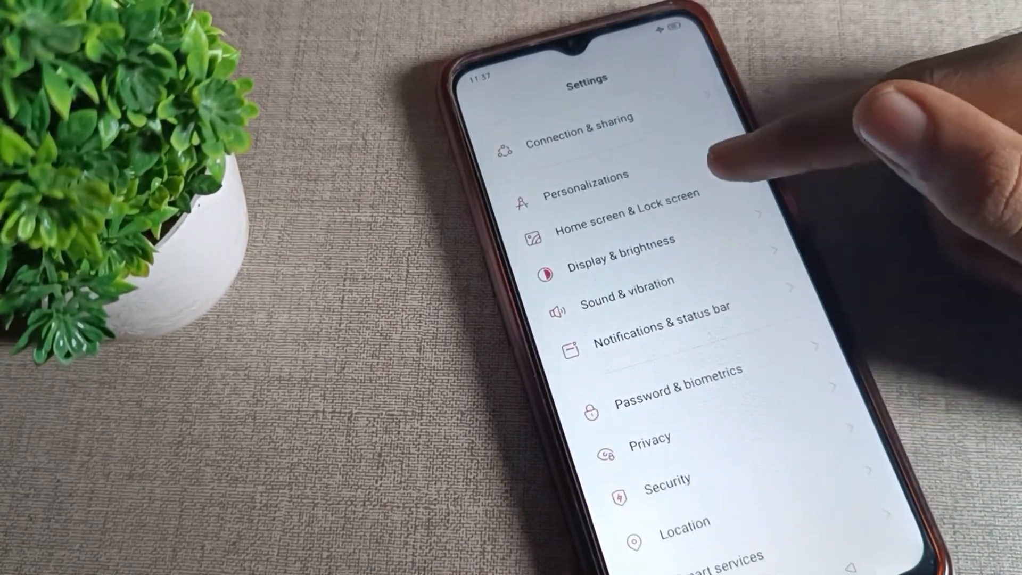
pyautogui.click(625, 217)
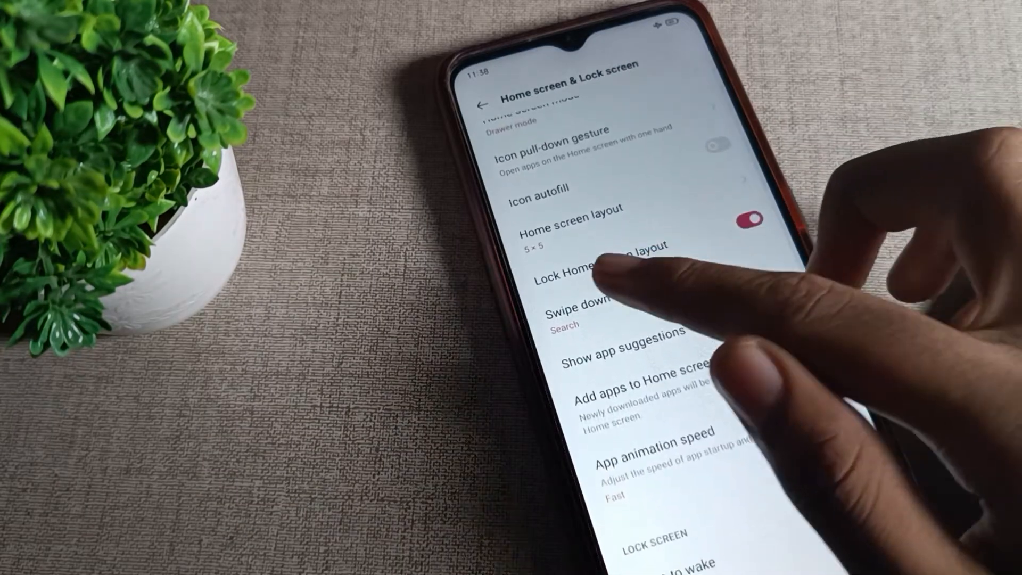
pyautogui.click(800, 299)
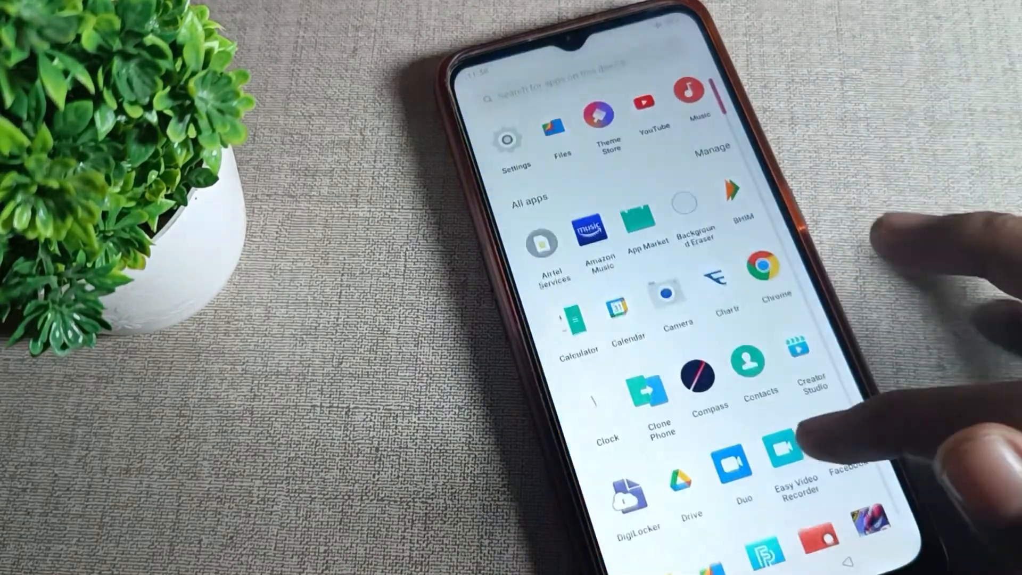
pyautogui.scroll(-3)
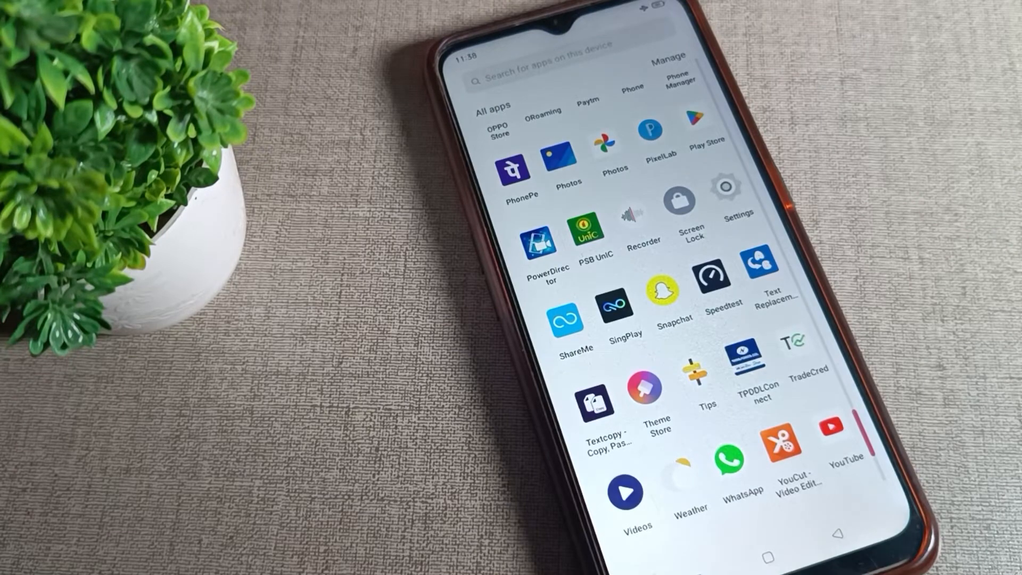